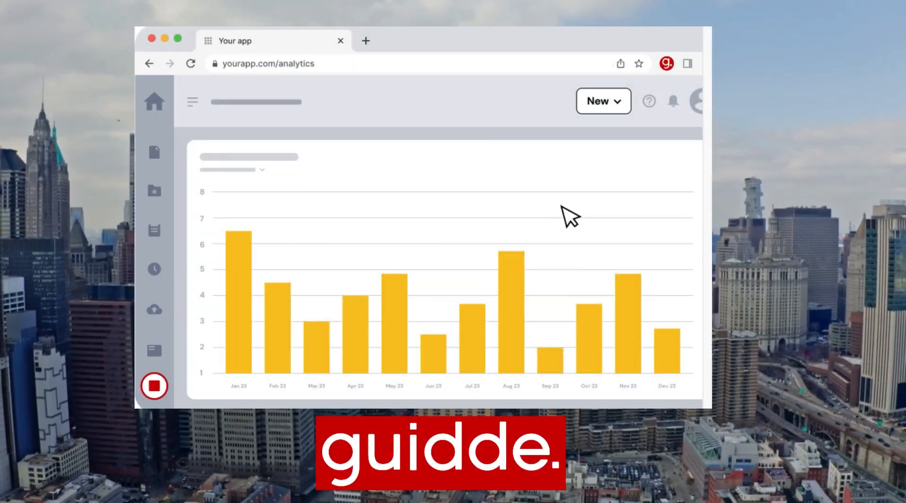
# - Browse uppbeat.io's Free Music page down past the Discover, Beats and Mood collections
pyautogui.click(603, 101)
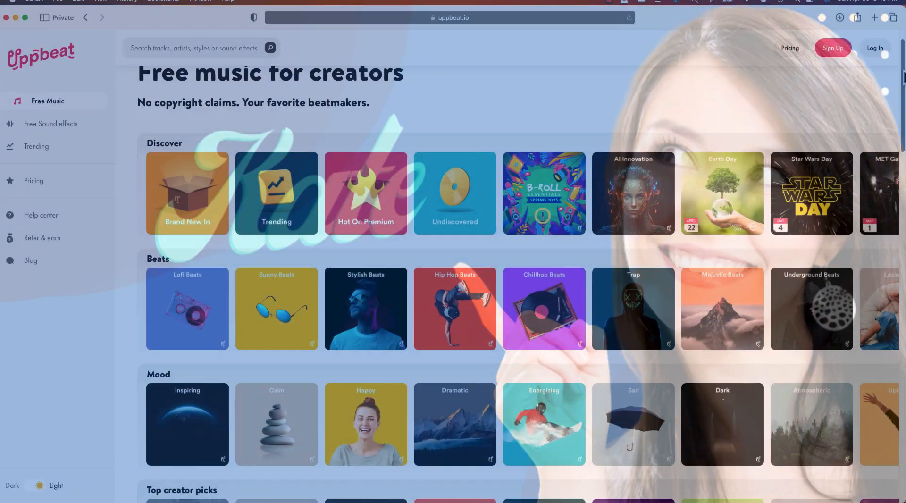
pyautogui.scroll(-3)
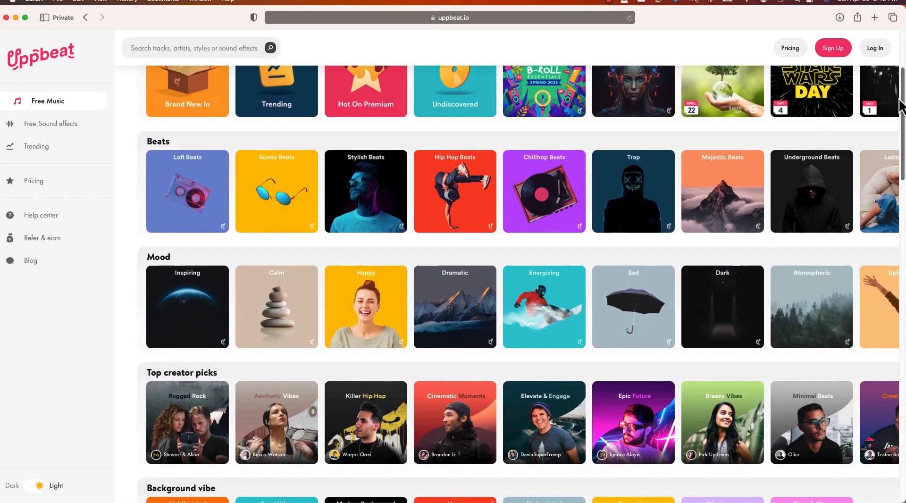
pyautogui.scroll(-3)
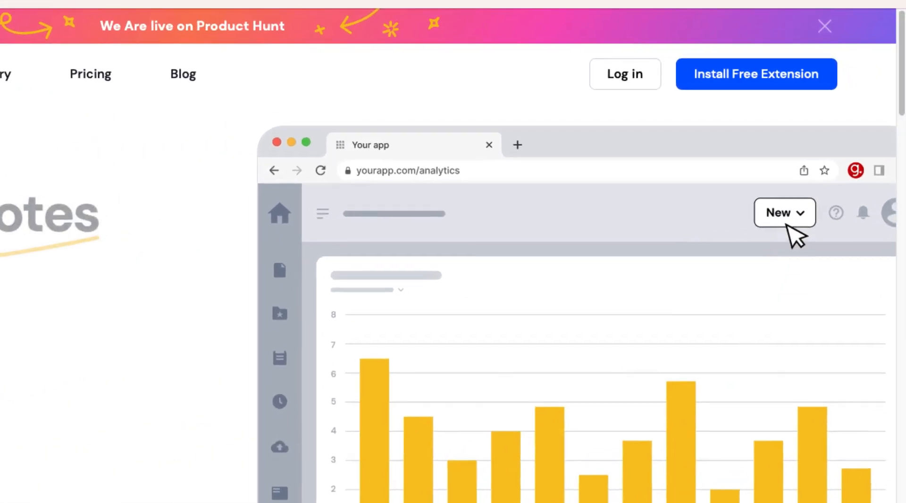
# - Add the free Guidde extension to Chrome from the Guidde website
pyautogui.click(784, 212)
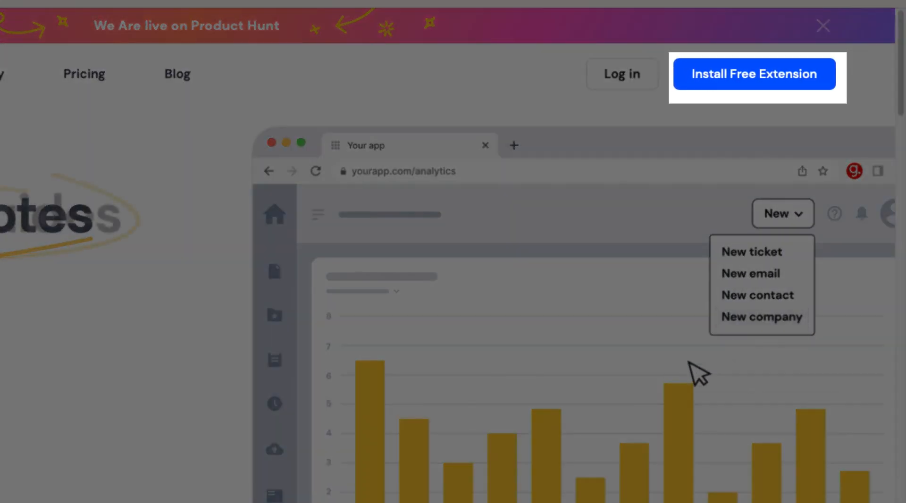
pyautogui.click(755, 74)
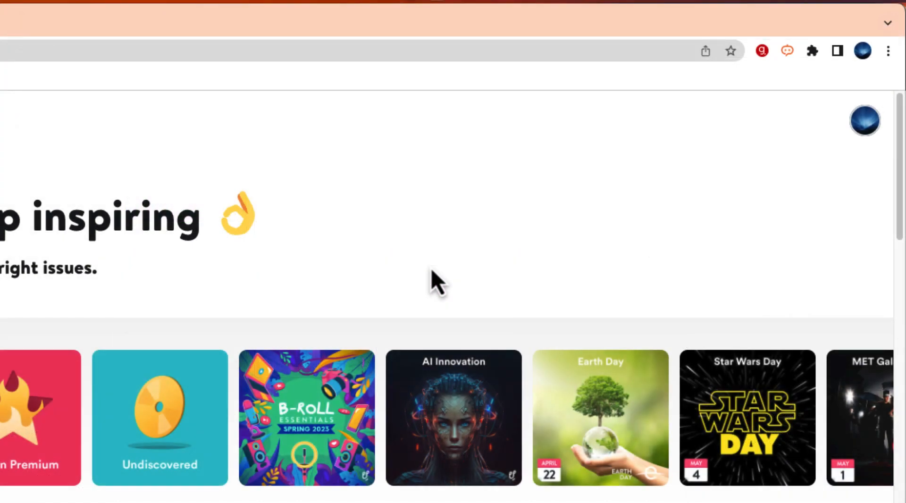
pyautogui.moveTo(680, 192)
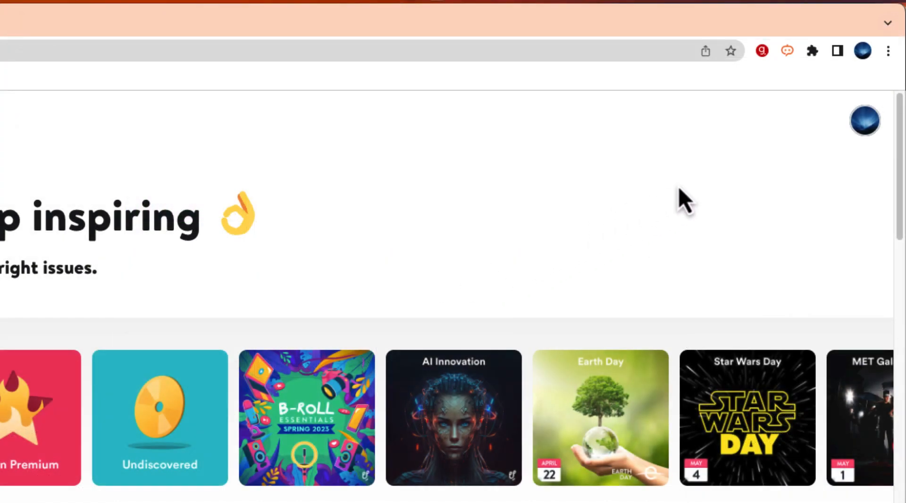
# - Start a Product How-tos magic capture described 'How to download a song from Uppbeat'
pyautogui.click(764, 51)
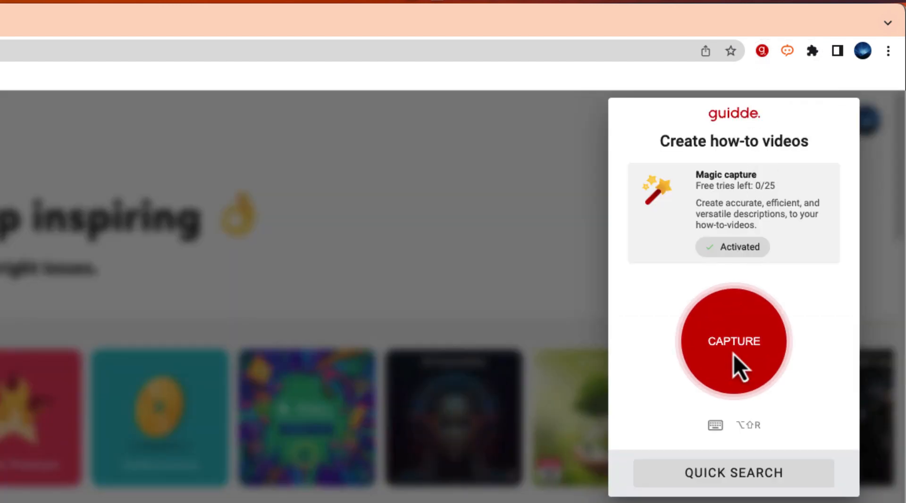
pyautogui.click(734, 343)
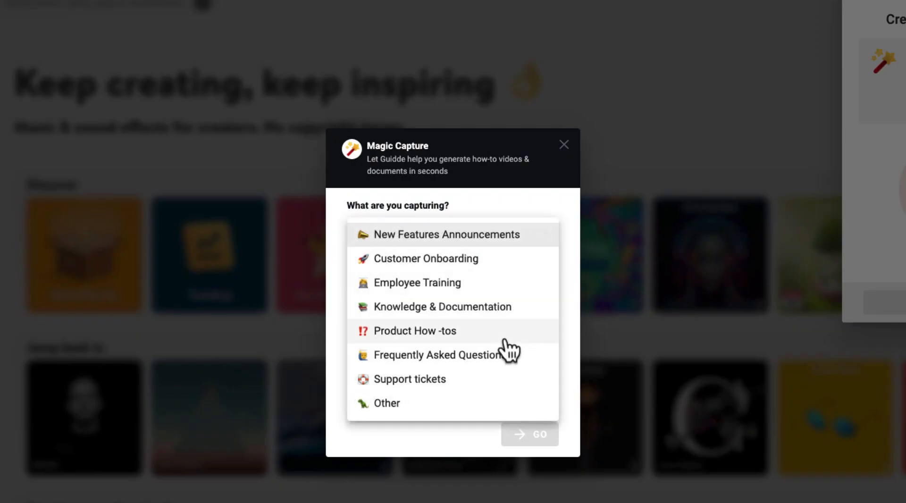
pyautogui.click(415, 331)
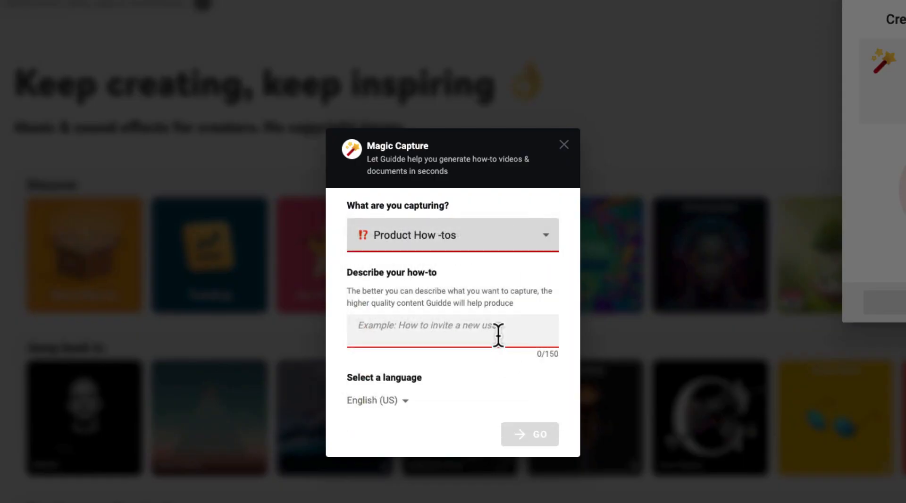
pyautogui.write('How to download a song from Uppbeat')
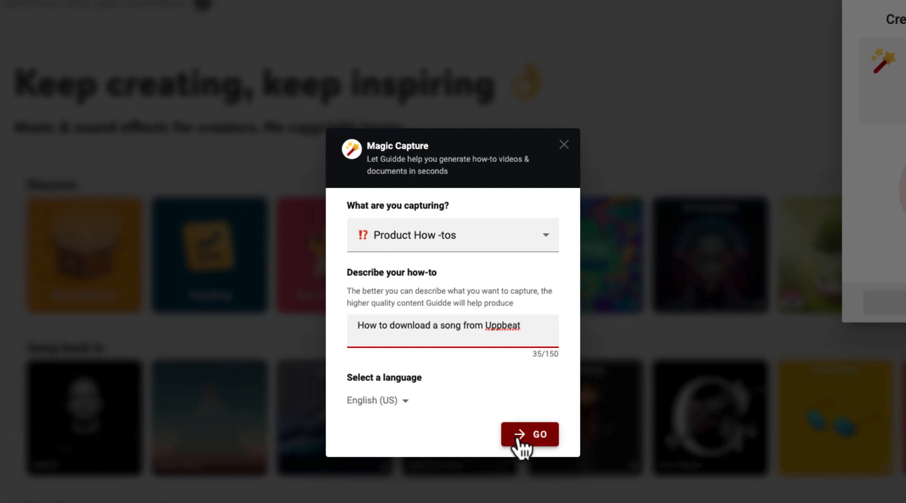
pyautogui.click(530, 435)
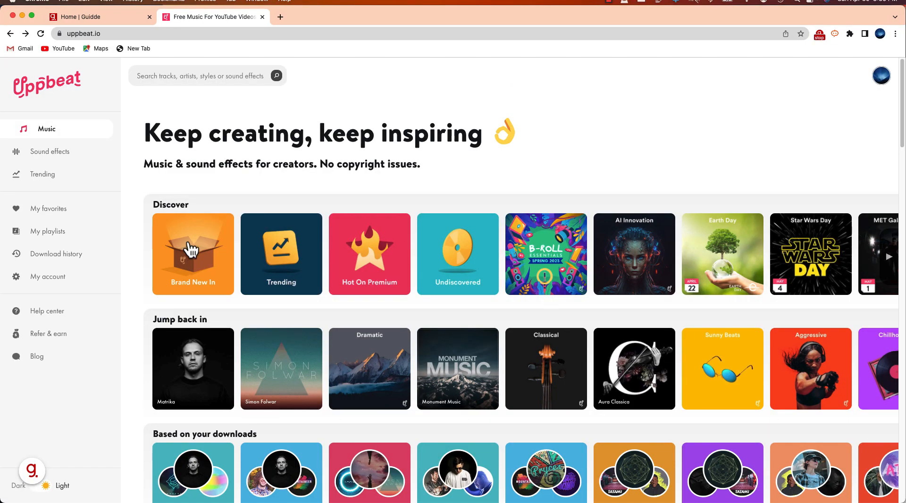
# - Download the Runaway track from Uppbeat's Brand New In collection while capturing
pyautogui.click(193, 254)
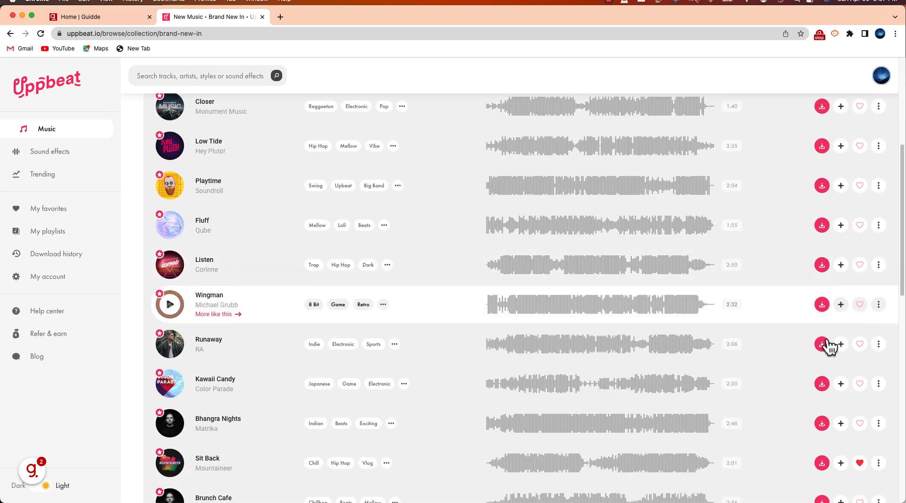
pyautogui.click(823, 345)
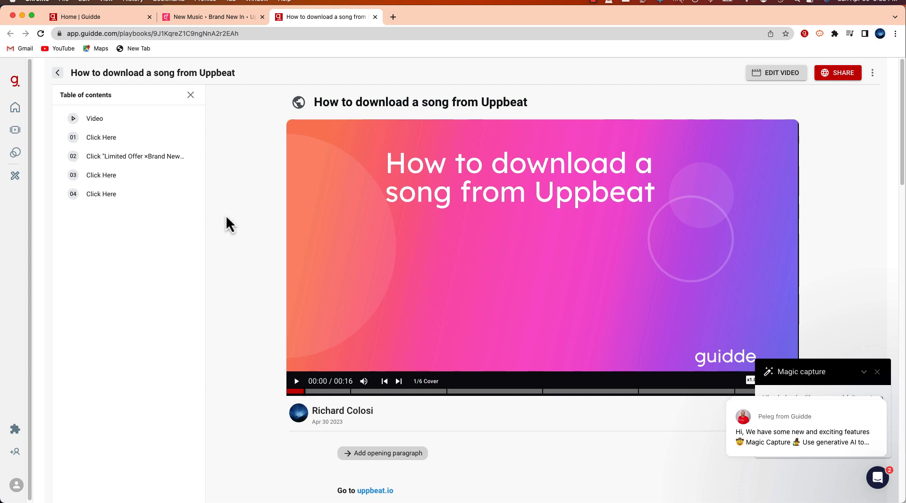
pyautogui.moveTo(297, 381)
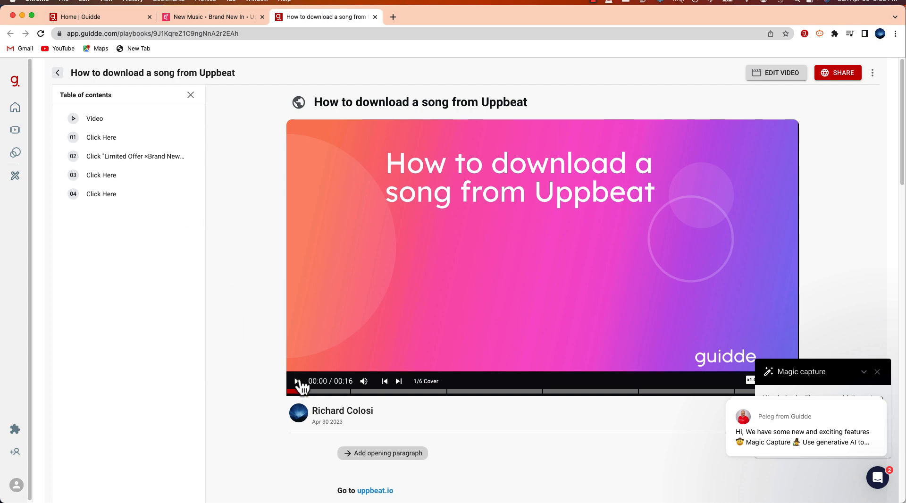
# - Play the generated playbook video to 00:16, then enter its editor
pyautogui.click(297, 381)
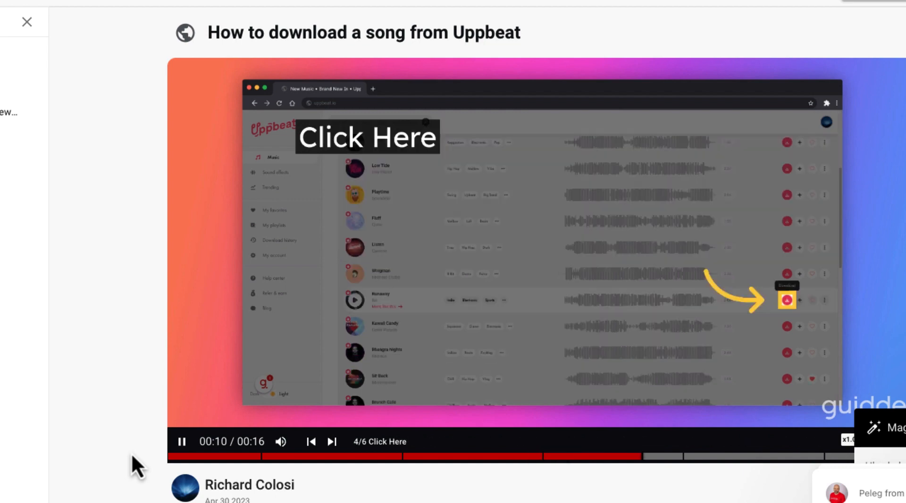
pyautogui.click(786, 301)
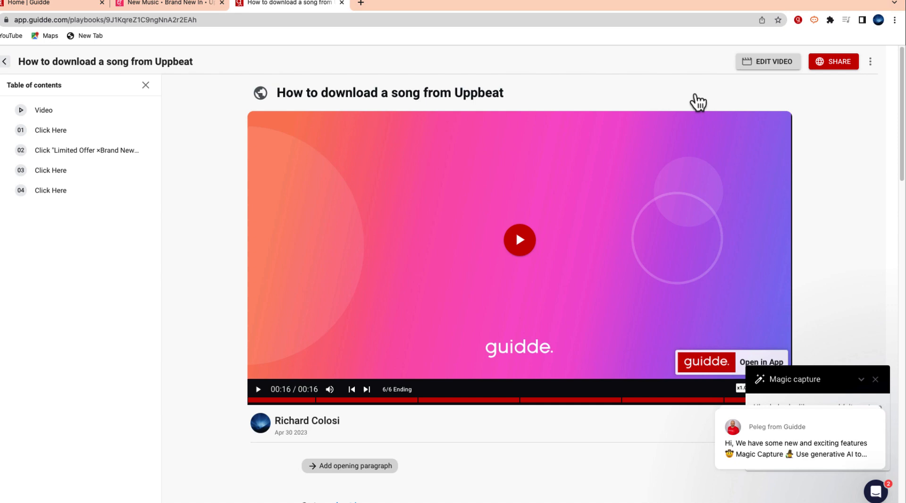
pyautogui.click(768, 62)
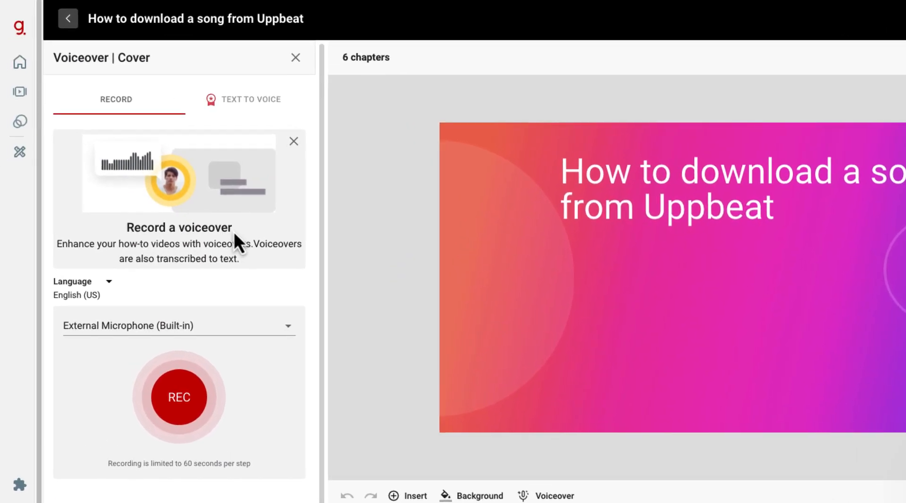
pyautogui.moveTo(145, 135)
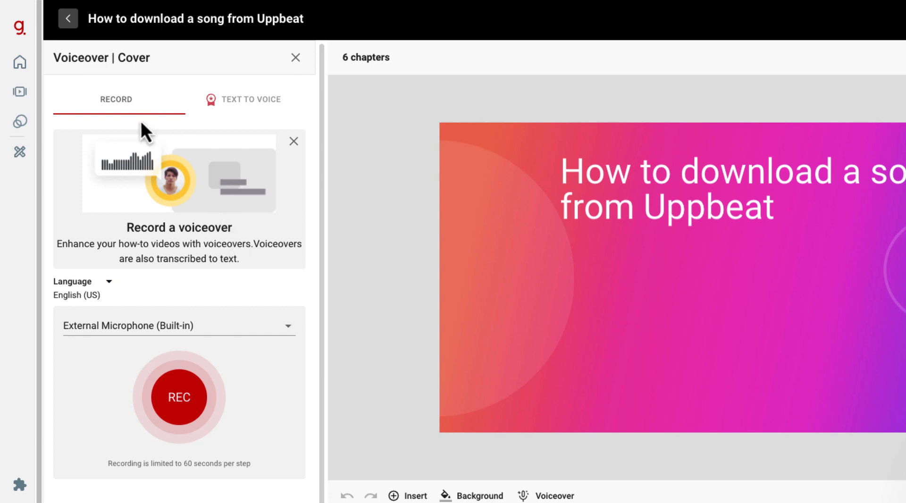
# - Check the cover's text-to-voice option, then select Step 01 in the timeline strip
pyautogui.click(179, 397)
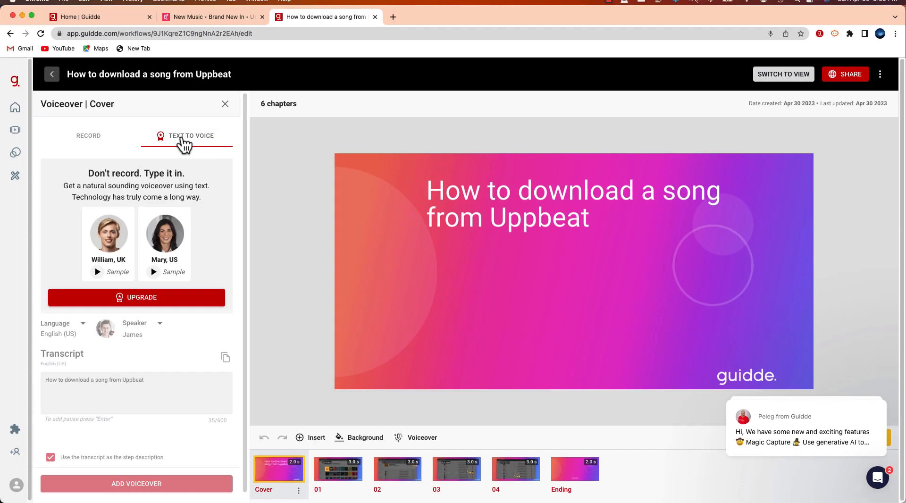
pyautogui.click(88, 136)
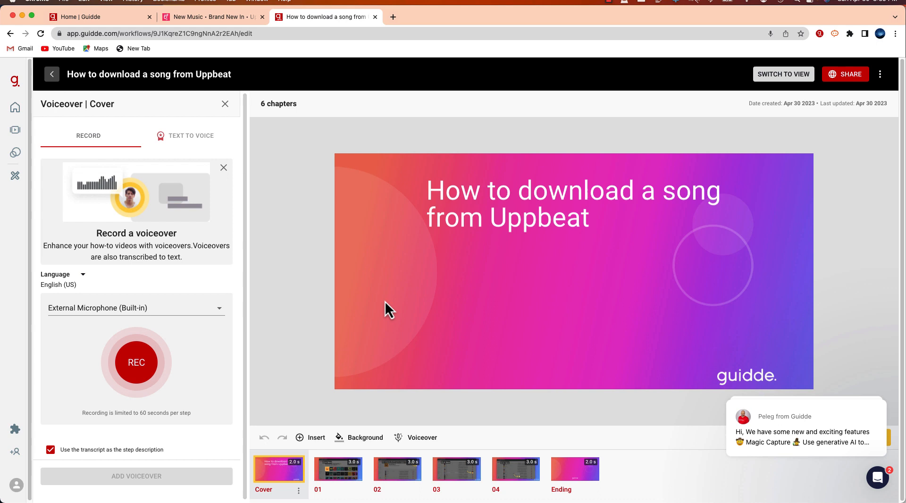
pyautogui.moveTo(492, 248)
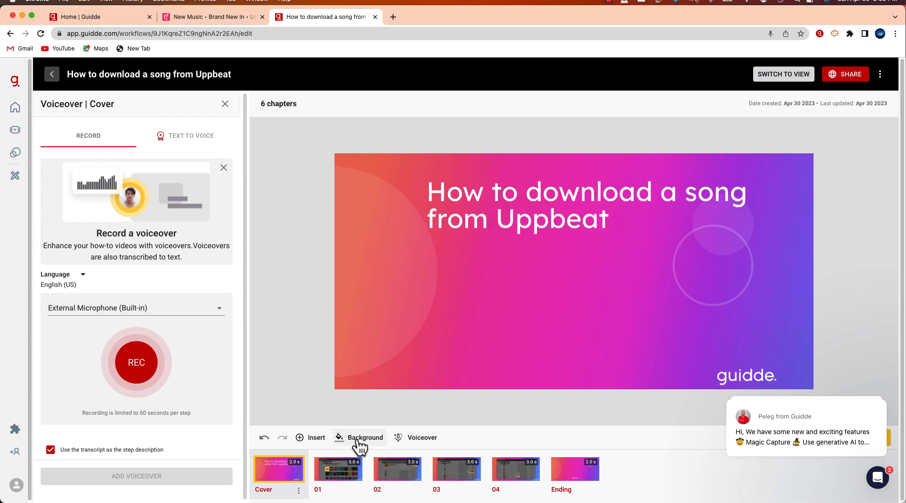
pyautogui.click(339, 469)
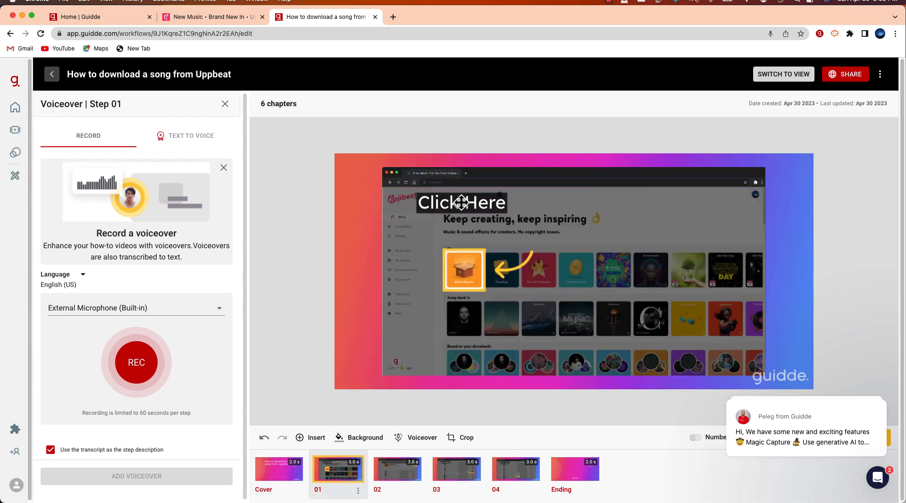
# - Edit Step 01's Click Here caption text with 'fr' and save the changes
pyautogui.click(461, 203)
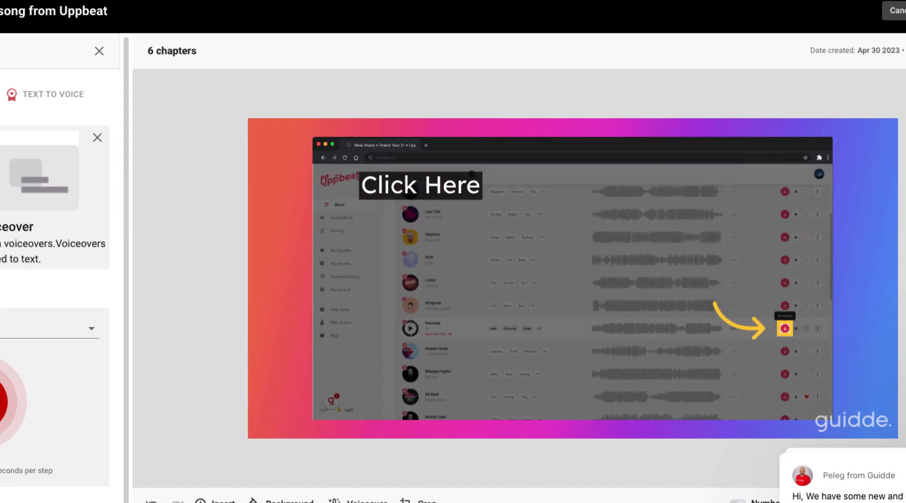
pyautogui.click(432, 185)
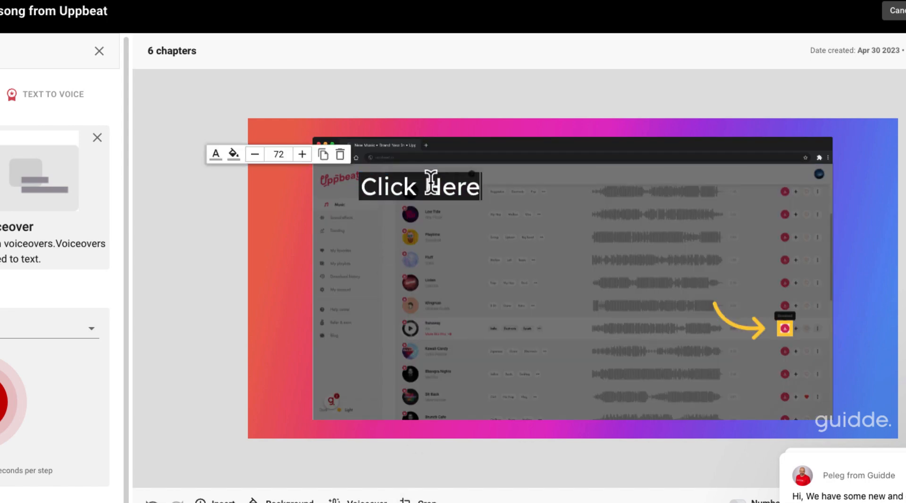
pyautogui.write('f')
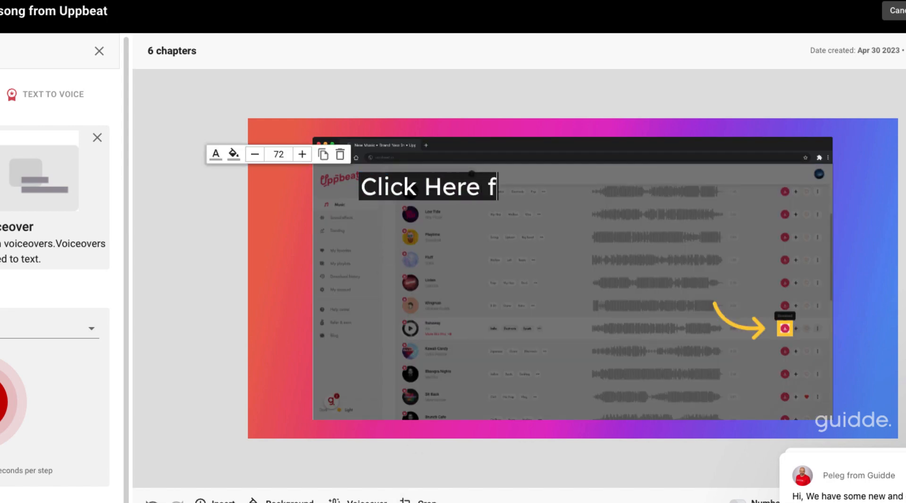
pyautogui.write('r')
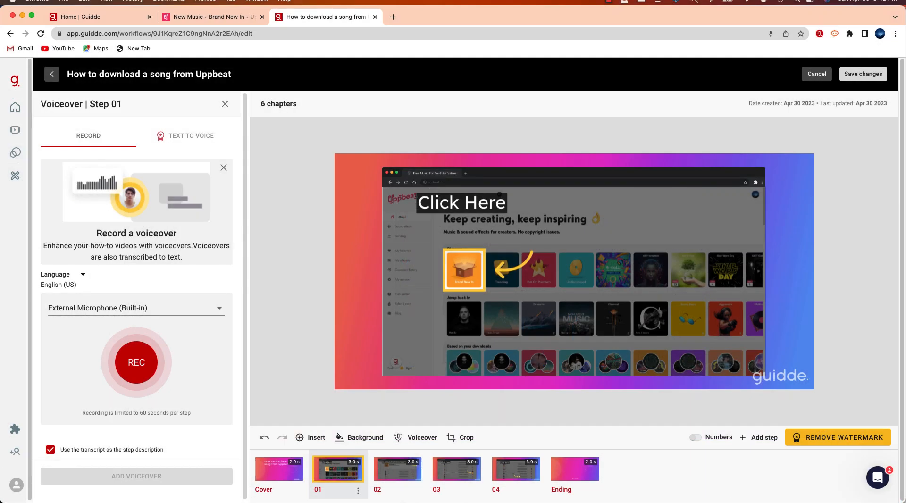
pyautogui.moveTo(862, 85)
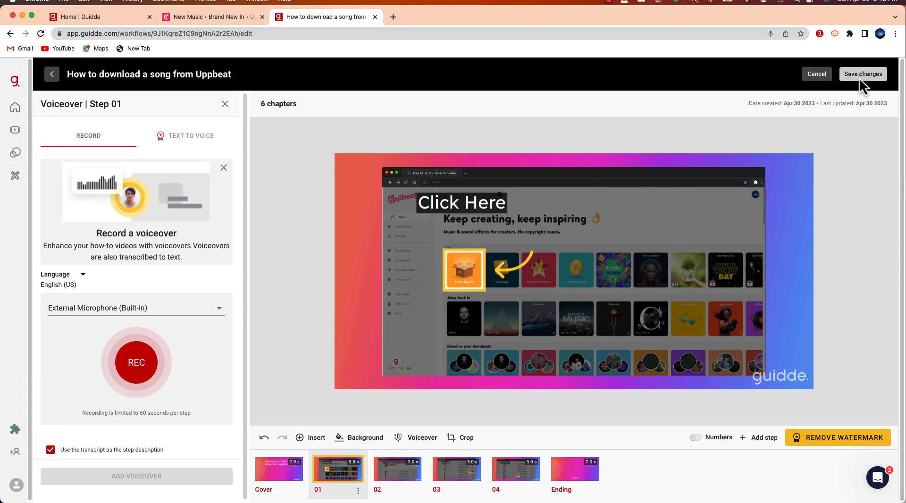
pyautogui.click(864, 74)
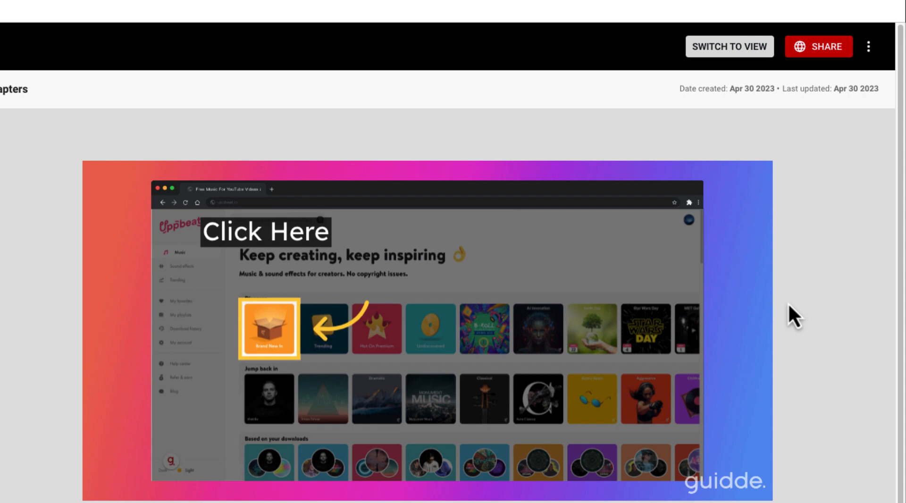
# - Switch the guide to its shared viewing page via Share / Switch to View
pyautogui.click(824, 47)
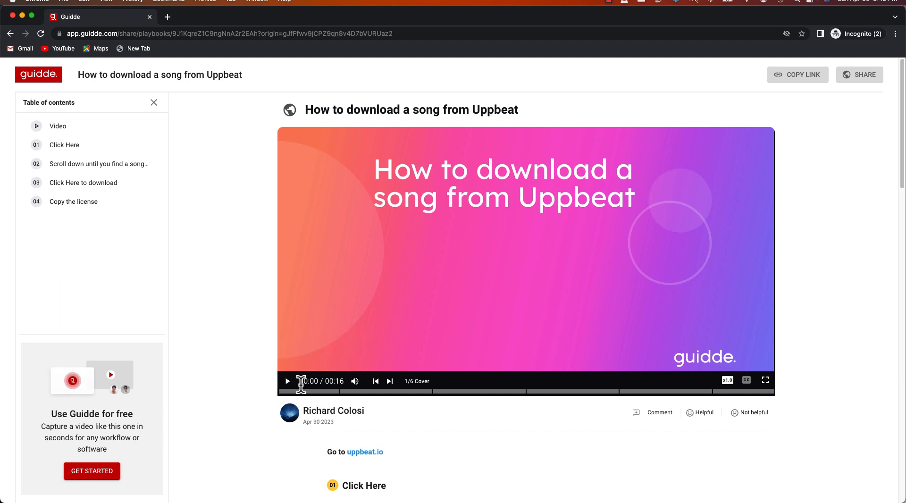
# - Play the shared video to its Copy the license step and review the written step list below
pyautogui.click(287, 381)
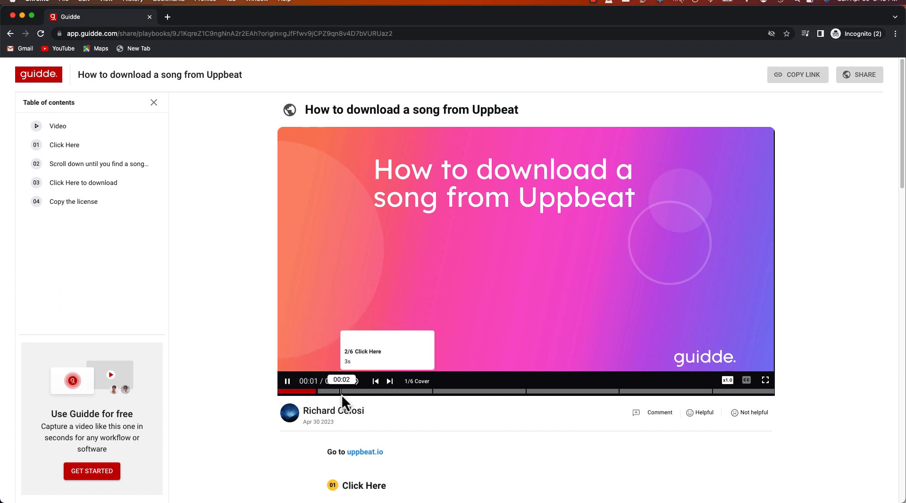
pyautogui.click(390, 381)
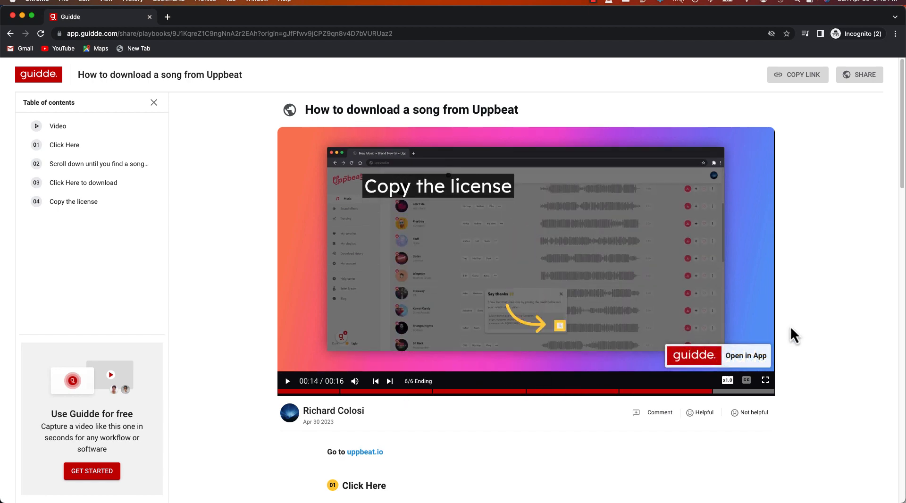
pyautogui.scroll(-3)
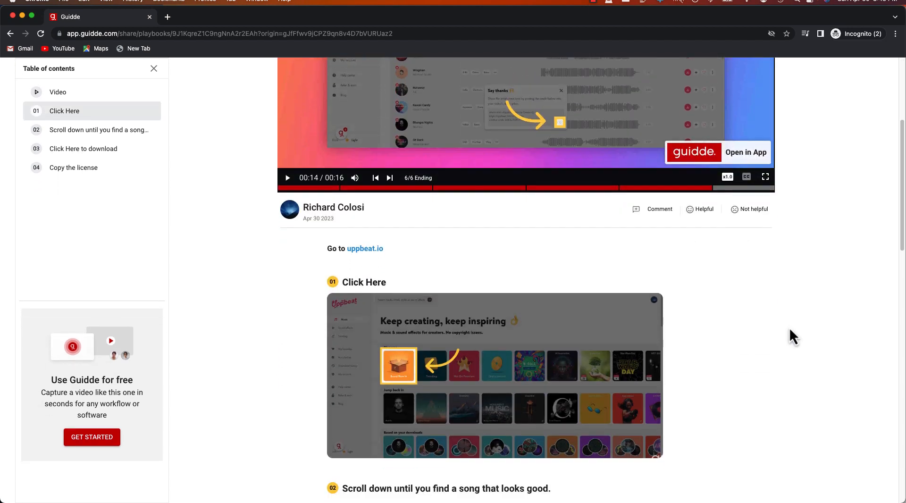
pyautogui.scroll(-3)
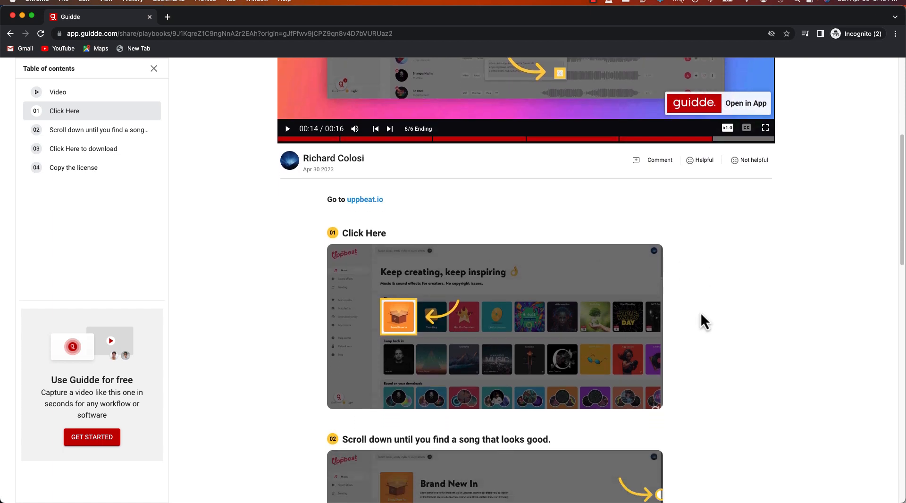
pyautogui.scroll(-3)
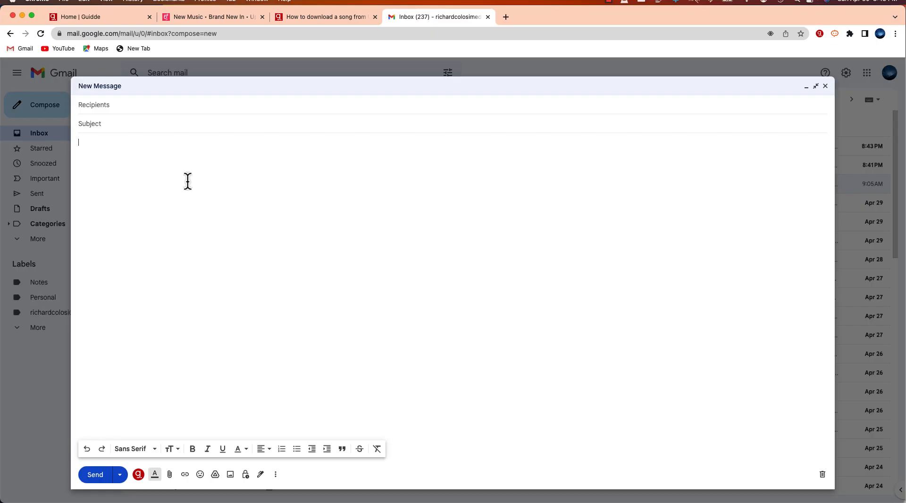
pyautogui.moveTo(148, 125)
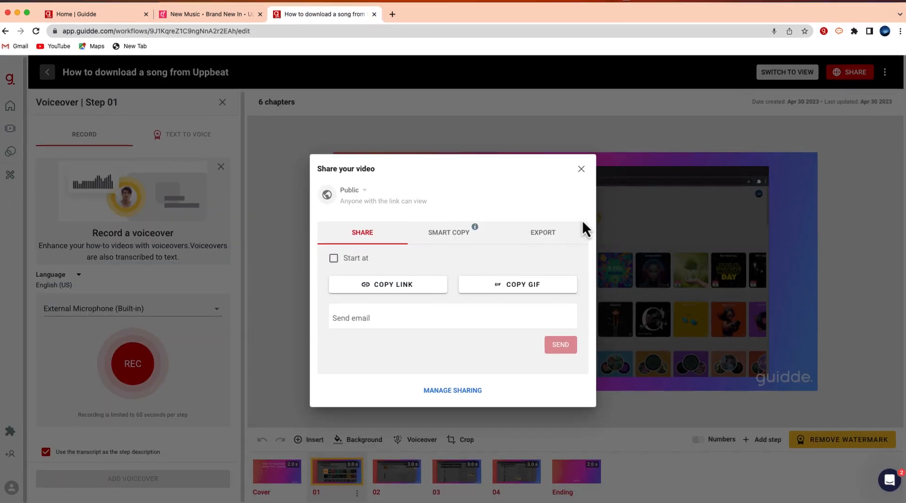
# - Show the EXPORT options with the 700 by 400 embed code in the Share dialog
pyautogui.click(543, 233)
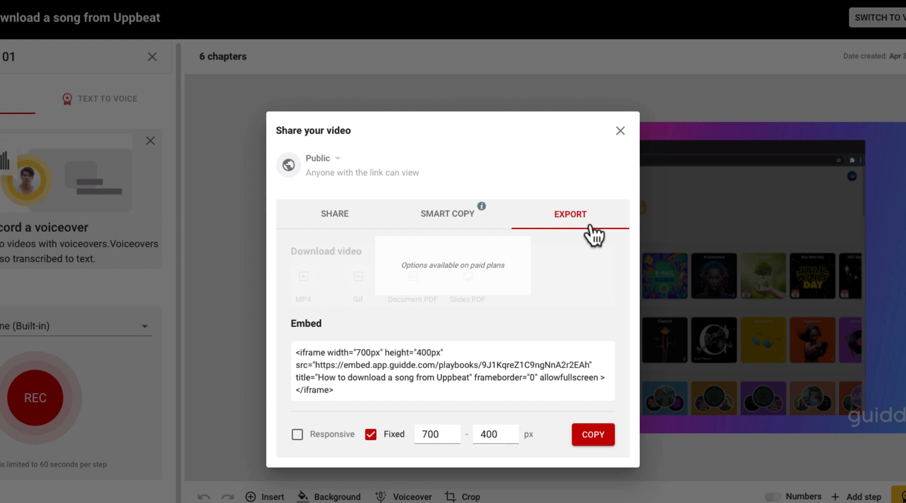
pyautogui.moveTo(348, 274)
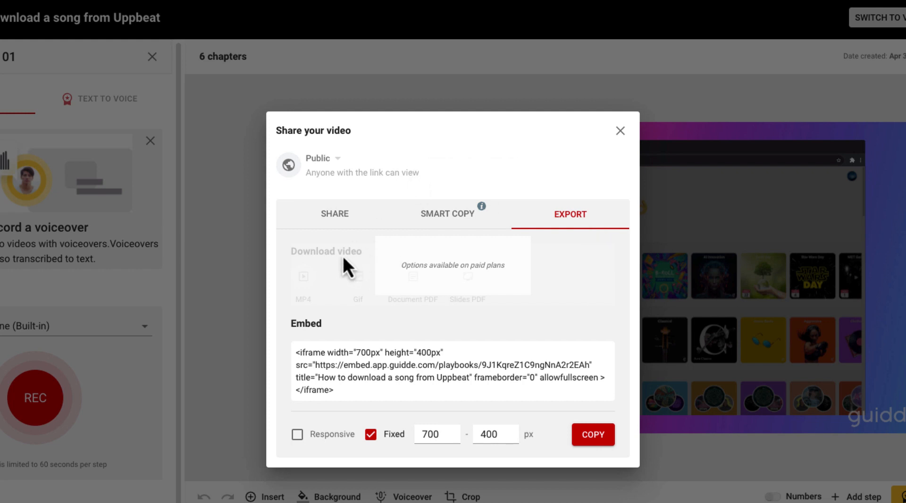
pyautogui.moveTo(344, 280)
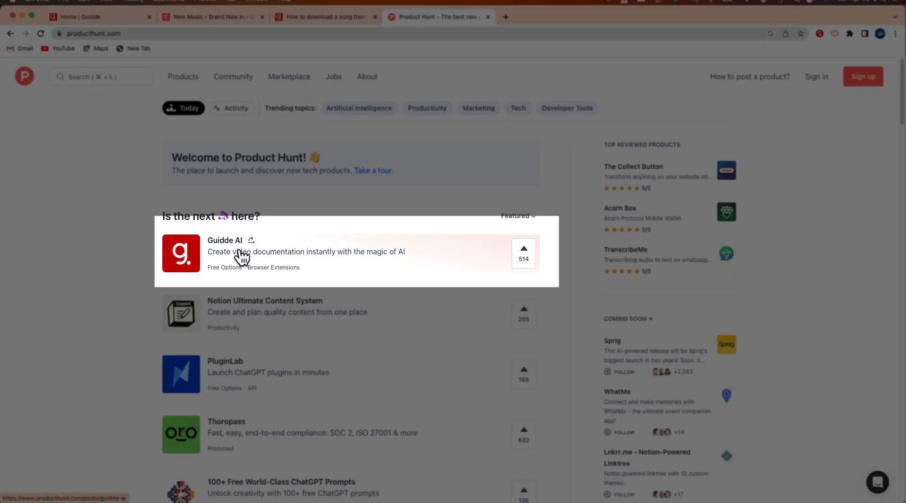
# - Open the Guidde AI listing (514 upvotes) from the Product Hunt homepage
pyautogui.click(225, 240)
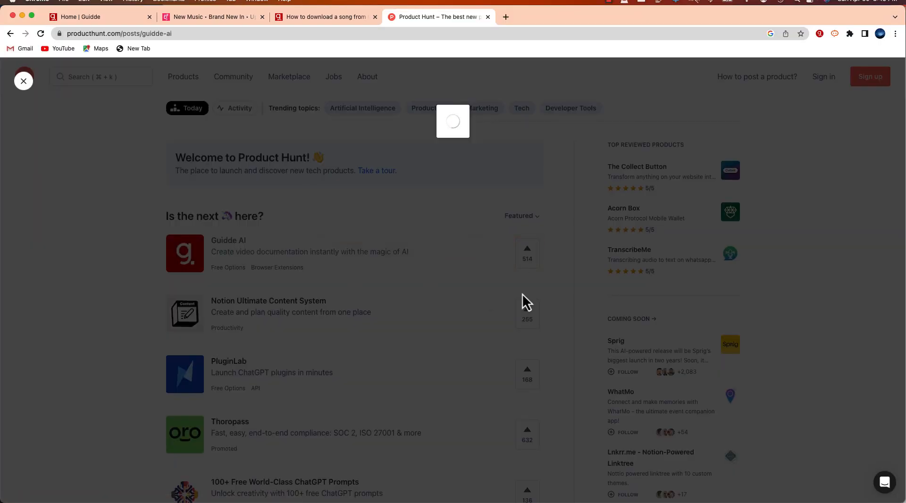